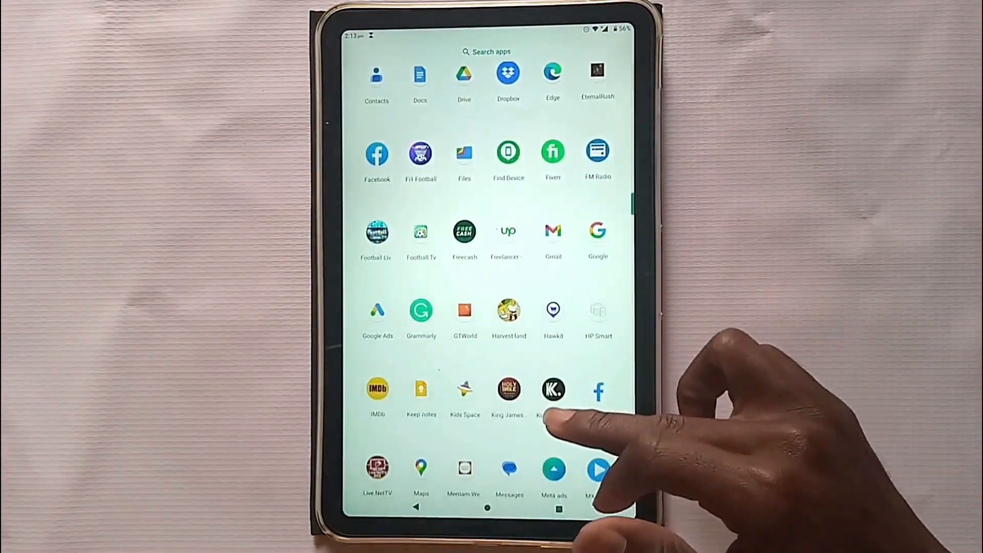
Step: Launch Google Maps from the app drawer to reach the local map view
{"action": "scroll", "scroll_direction": "down", "scroll_amount": 3}
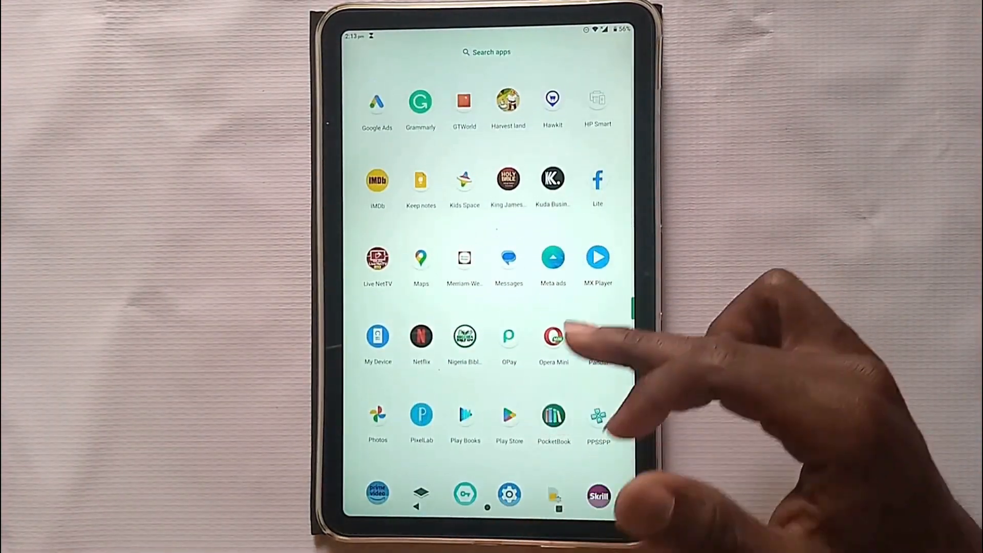
{"action": "mouse_move", "coordinate": [558, 331]}
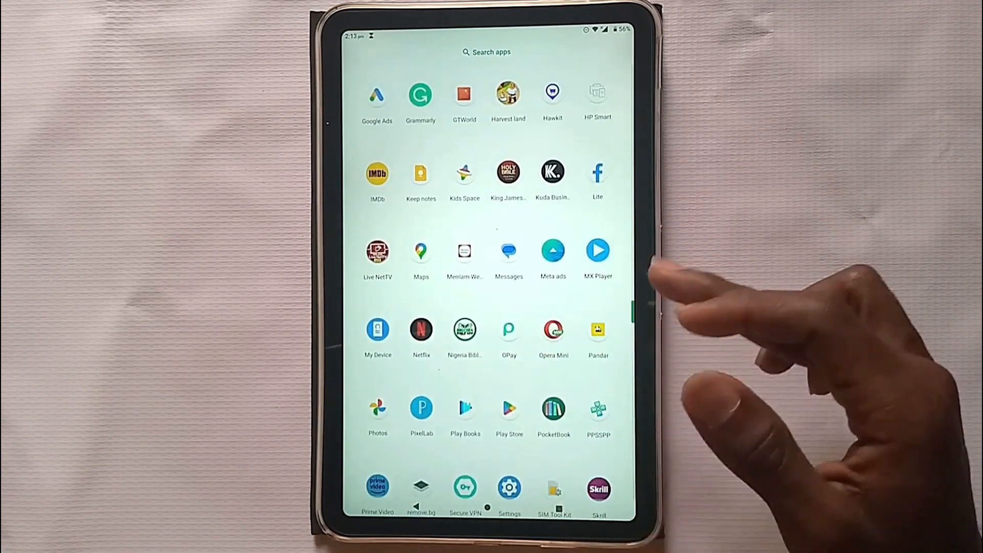
{"action": "left_click", "coordinate": [420, 250]}
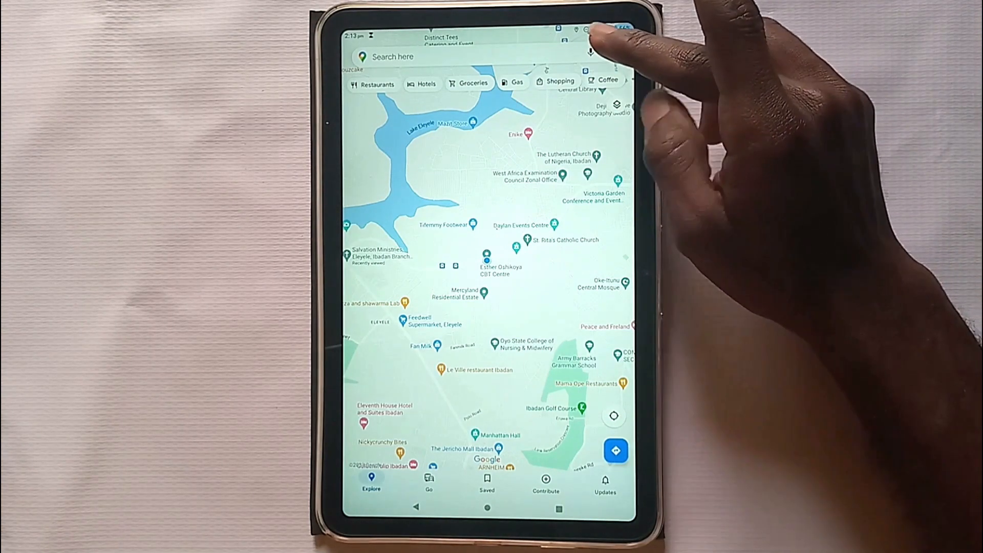
Step: Reach the Maps Settings page through the account menu
{"action": "left_click", "coordinate": [611, 51]}
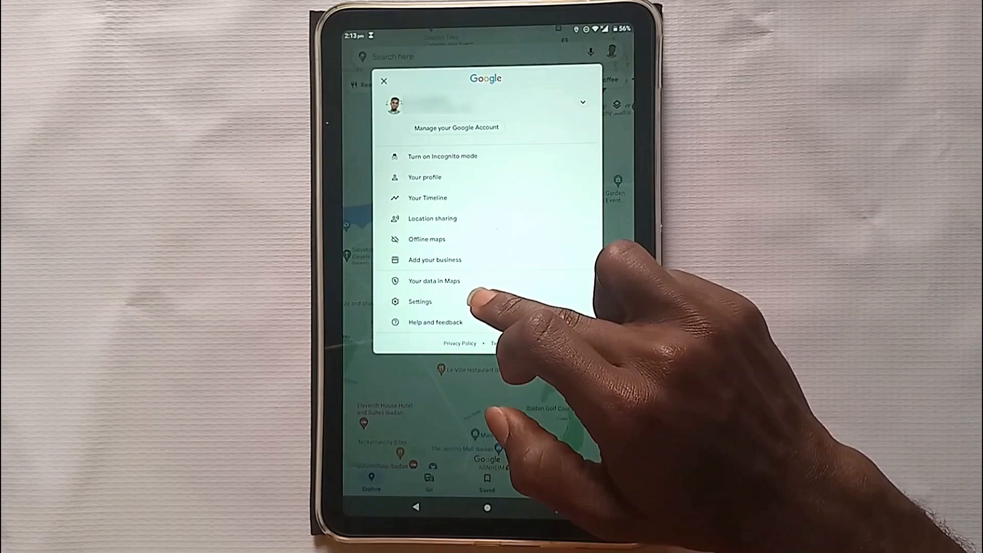
{"action": "left_click", "coordinate": [419, 301]}
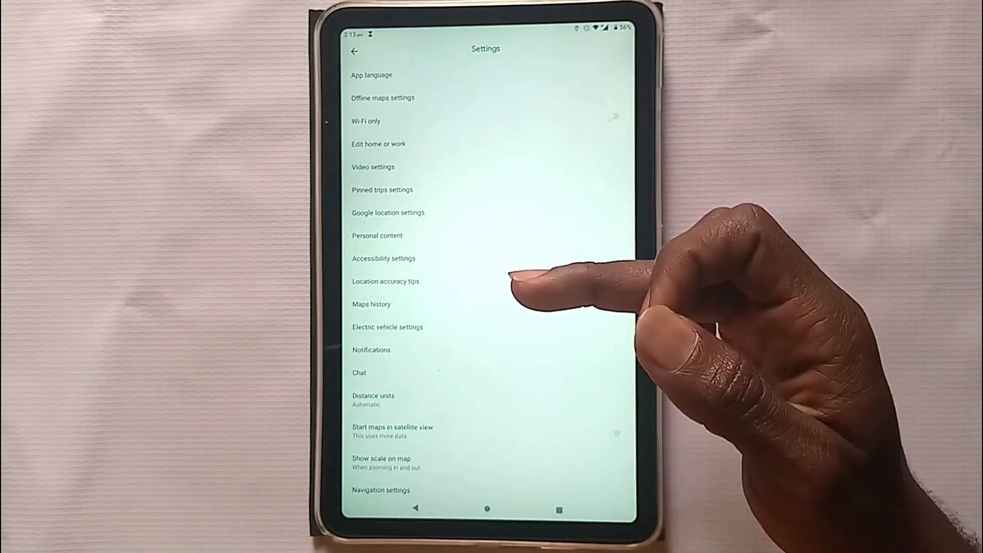
Step: Show the Maps activity history page listing today's viewed areas
{"action": "left_click", "coordinate": [382, 98]}
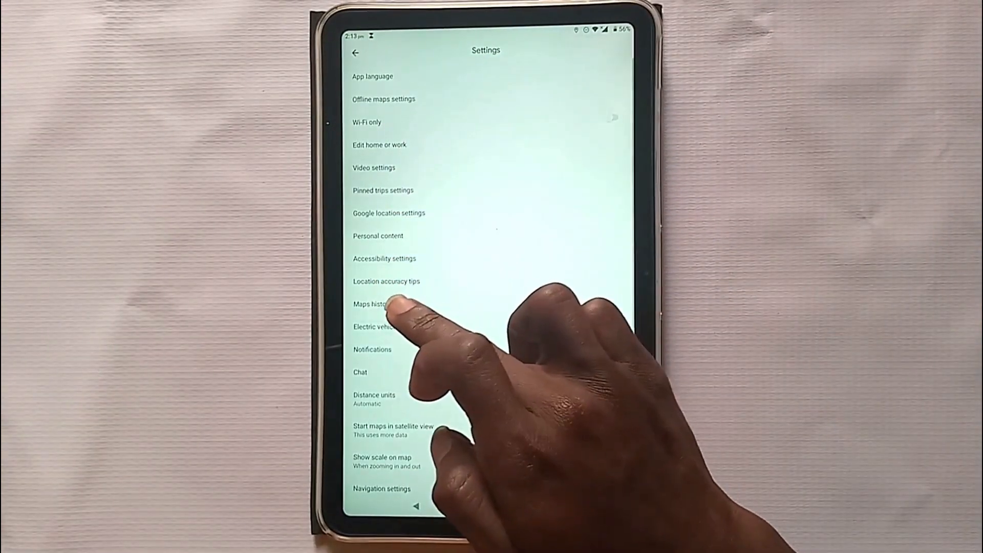
{"action": "left_click", "coordinate": [369, 304]}
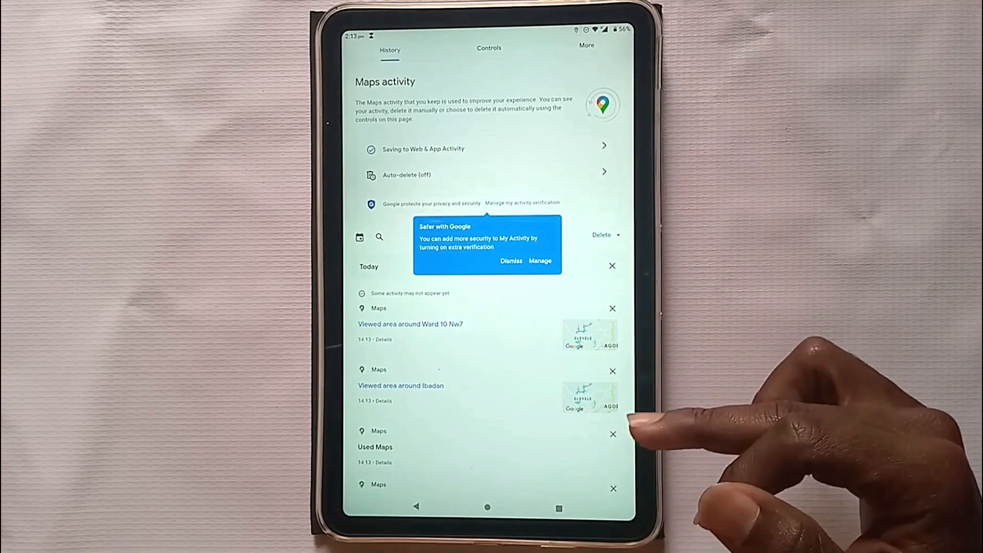
{"action": "scroll", "scroll_direction": "down", "scroll_amount": 3}
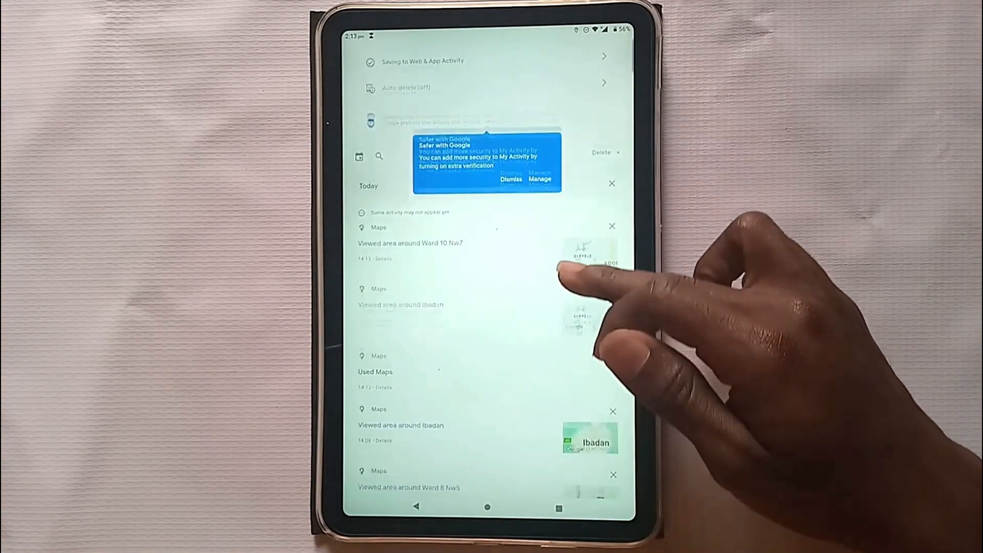
{"action": "scroll", "scroll_direction": "down", "scroll_amount": 3}
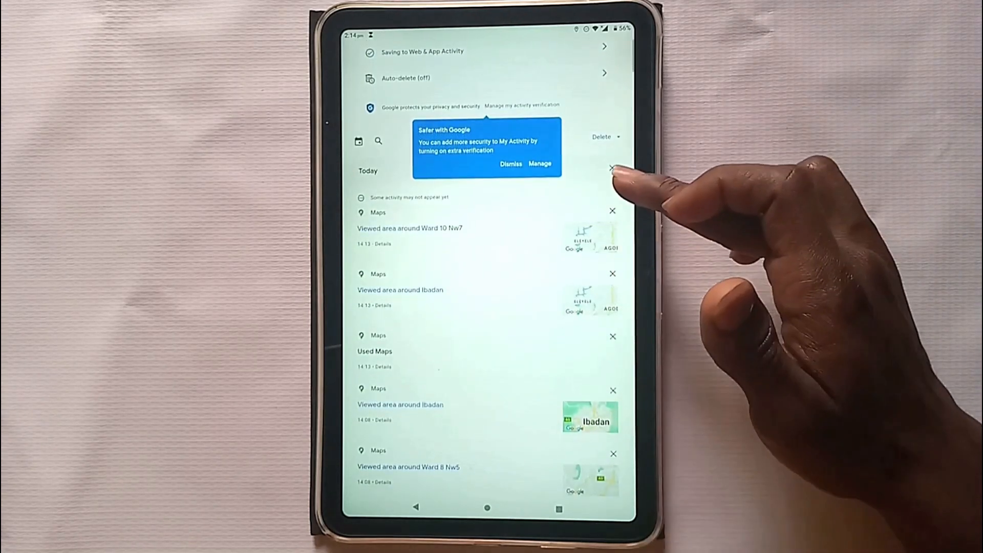
{"action": "mouse_move", "coordinate": [612, 200]}
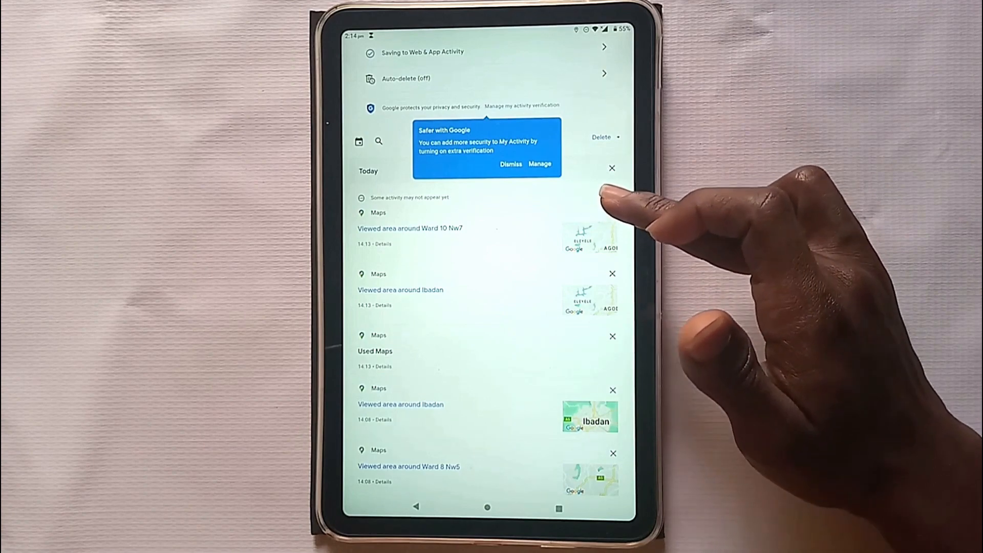
Step: Delete today's recent viewed-area entries and confirm the Deletion complete dialog
{"action": "left_click", "coordinate": [612, 273]}
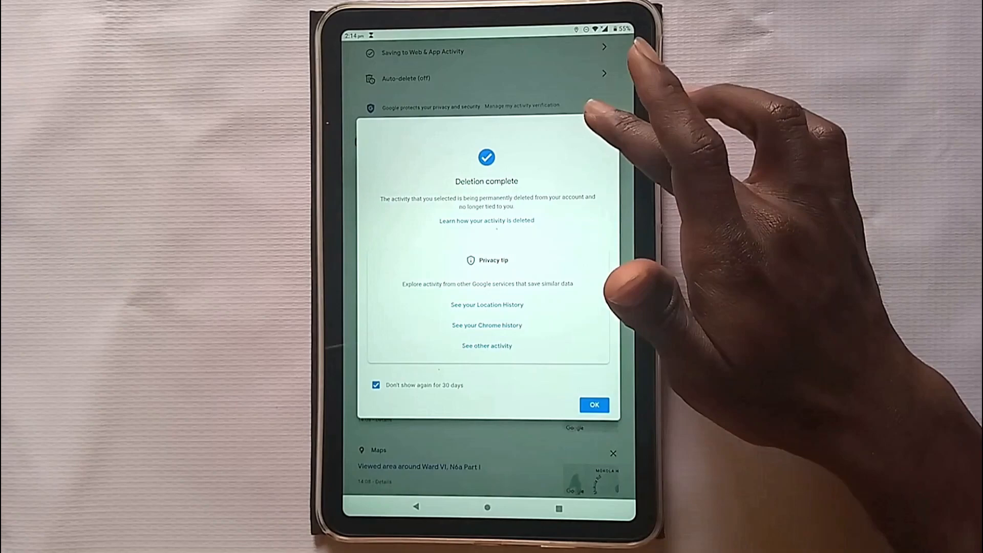
{"action": "left_click", "coordinate": [593, 404]}
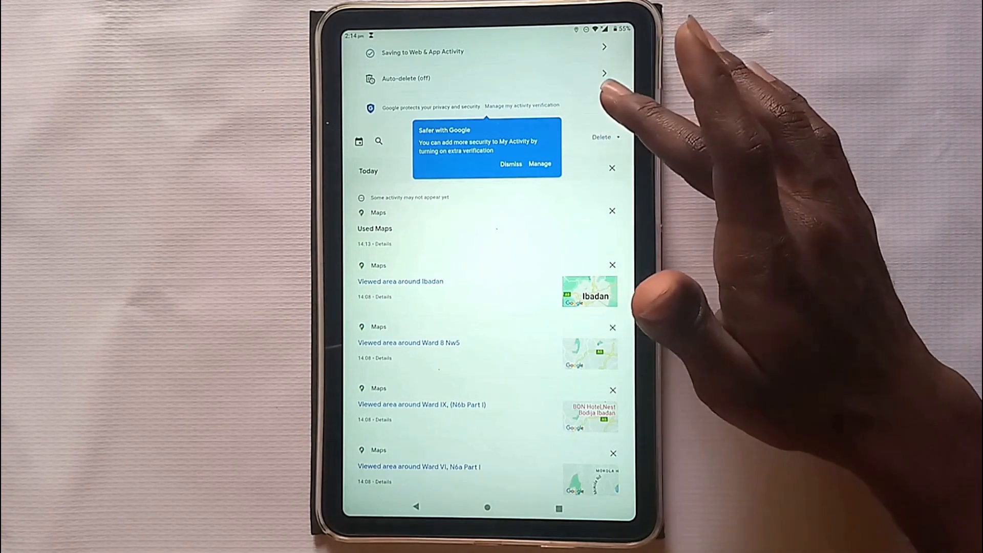
{"action": "mouse_move", "coordinate": [626, 88]}
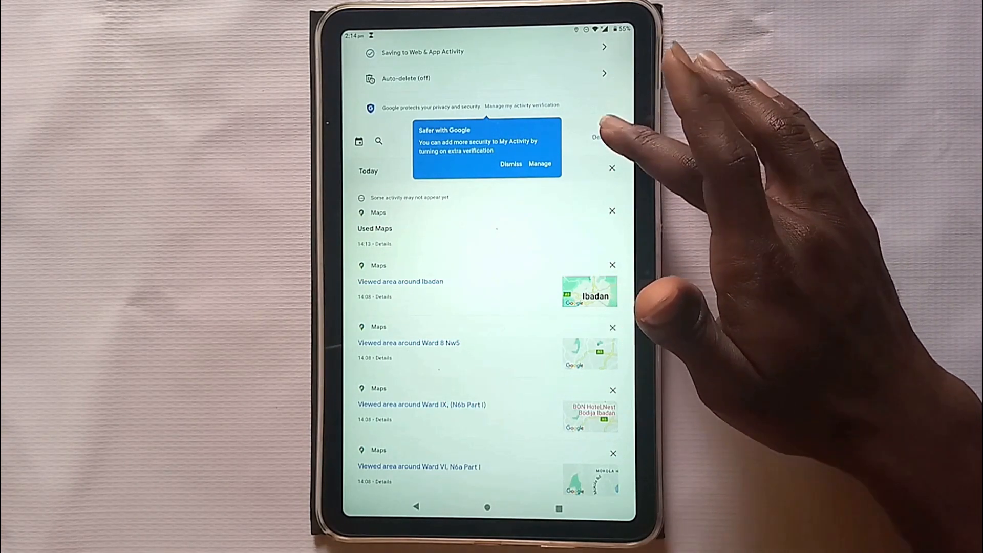
Step: Dismiss the Safer with Google tip and show the Delete range options (today, custom, all time, auto-delete)
{"action": "left_click", "coordinate": [510, 164]}
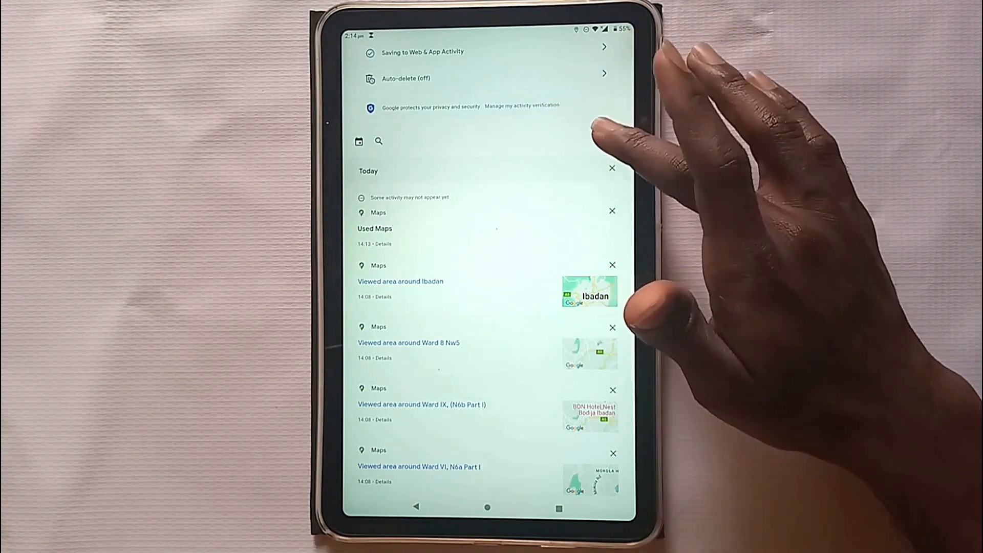
{"action": "left_click", "coordinate": [603, 137]}
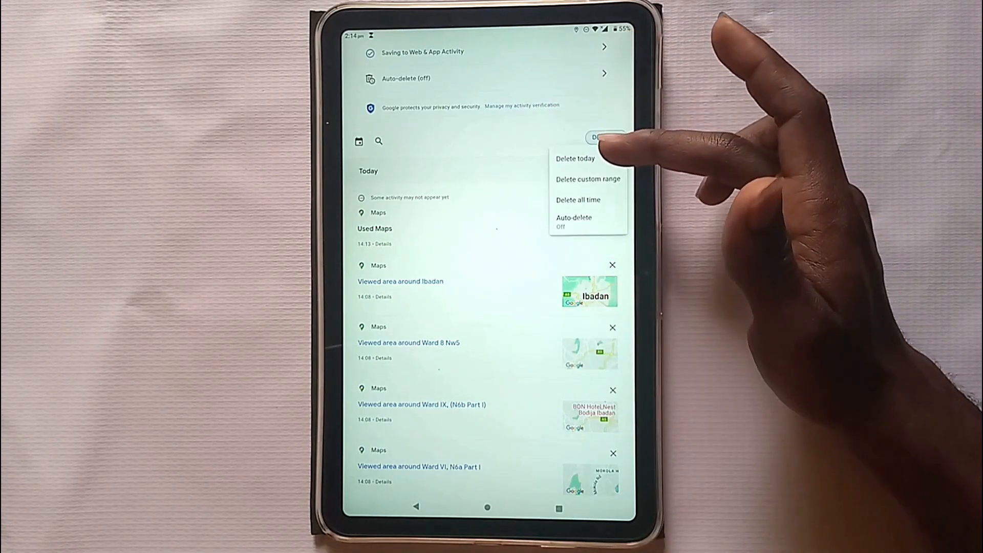